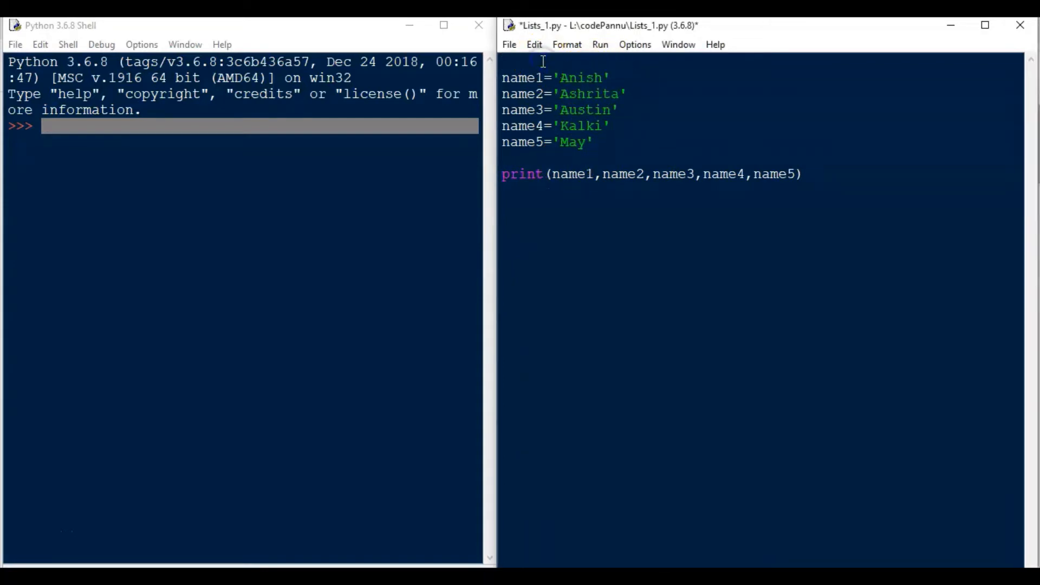
Add the comment '#codePannu Python students' at the top of Lists_1.py
type("#codePan")
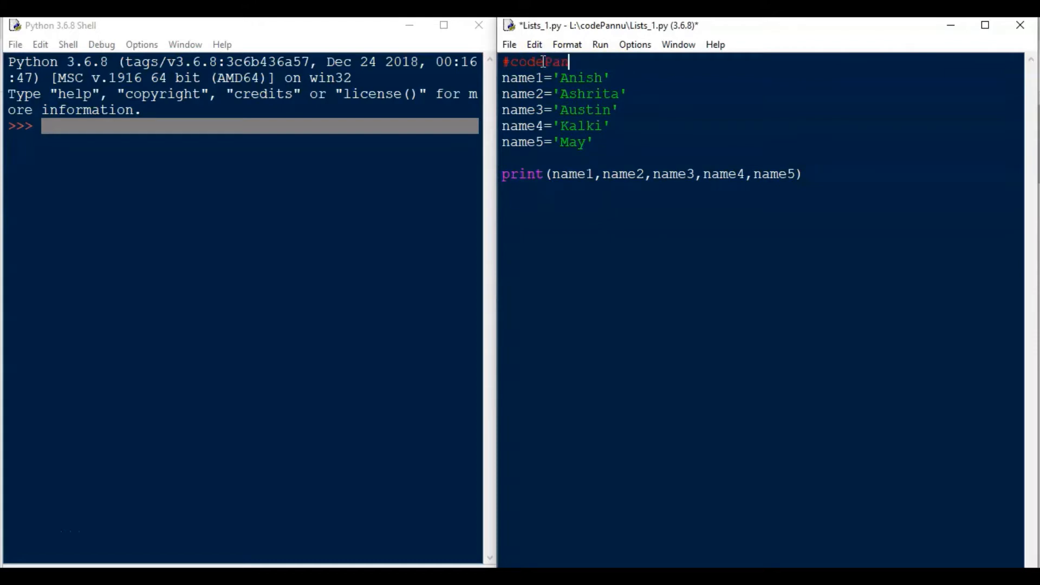
type("nu students")
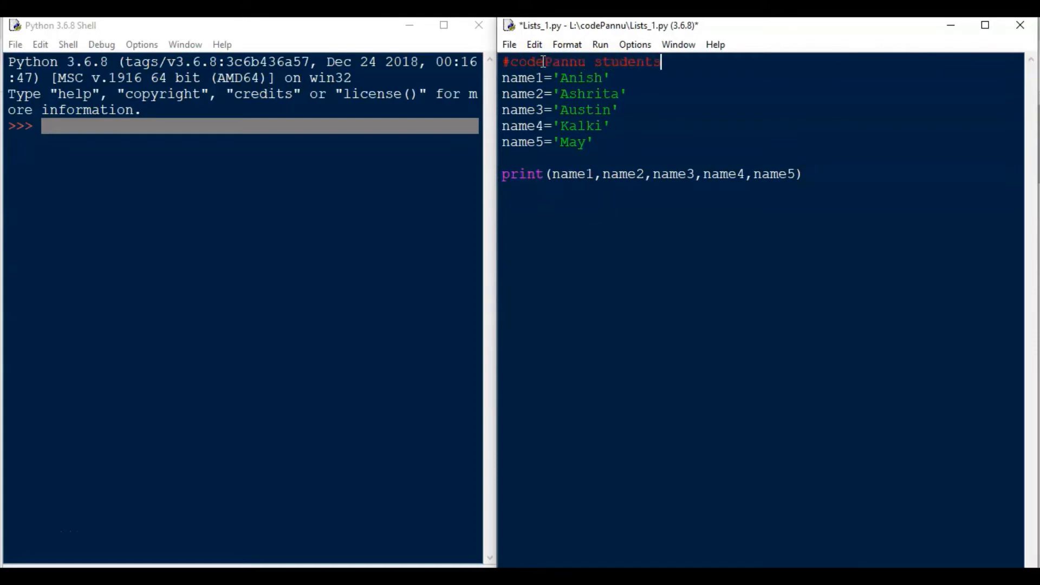
type("Python")
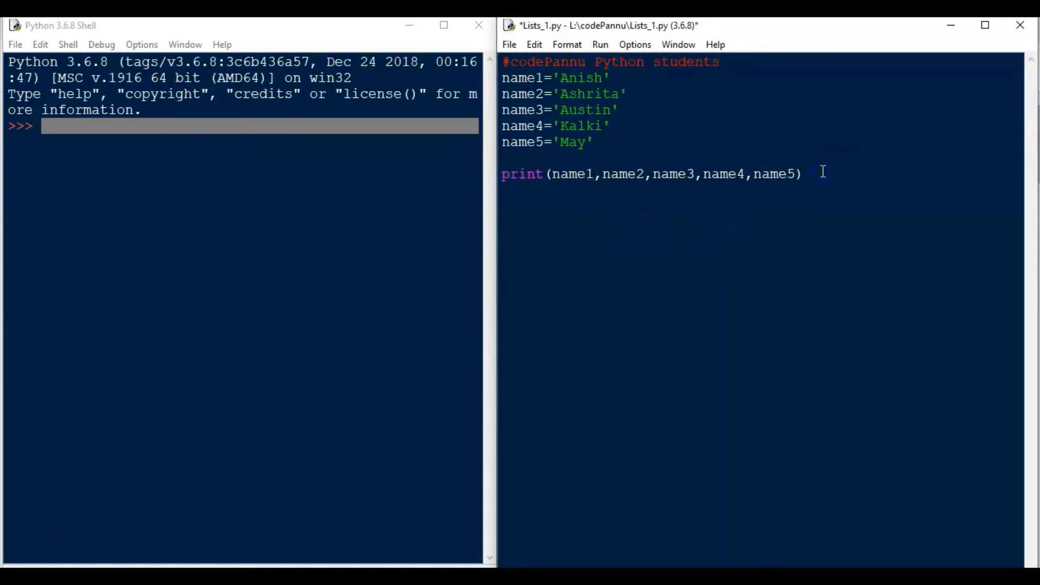
mouse_move(638, 95)
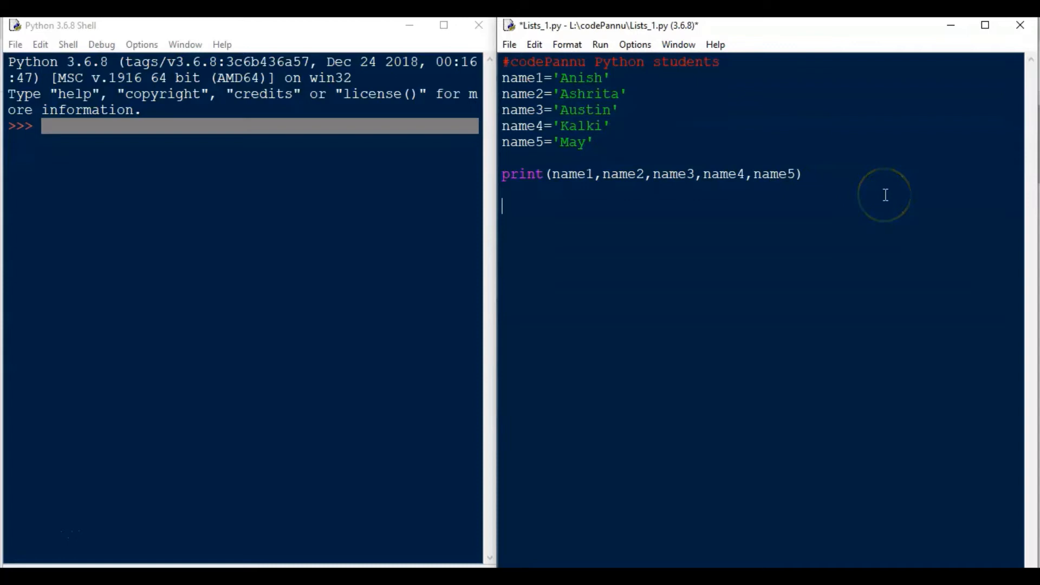
Write names=[] below the print line, drop the stray parentheses, and begin the first string
type("names=")
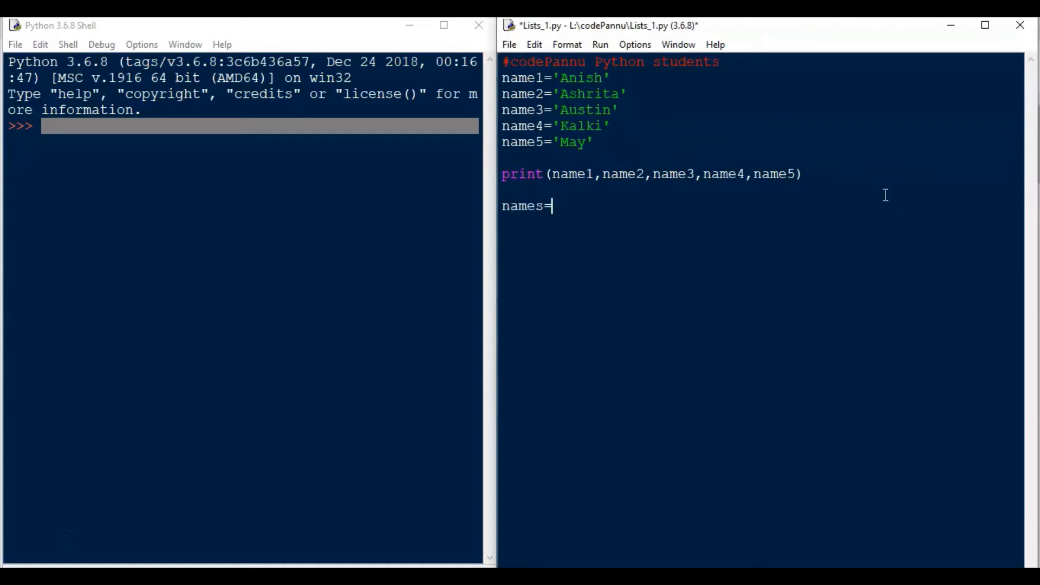
type("[]")
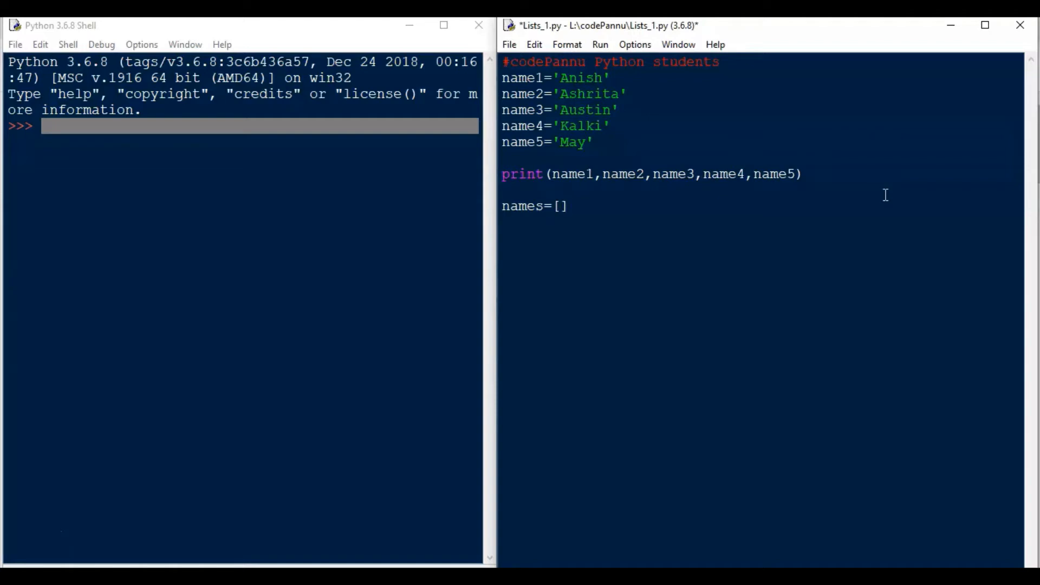
type("()")
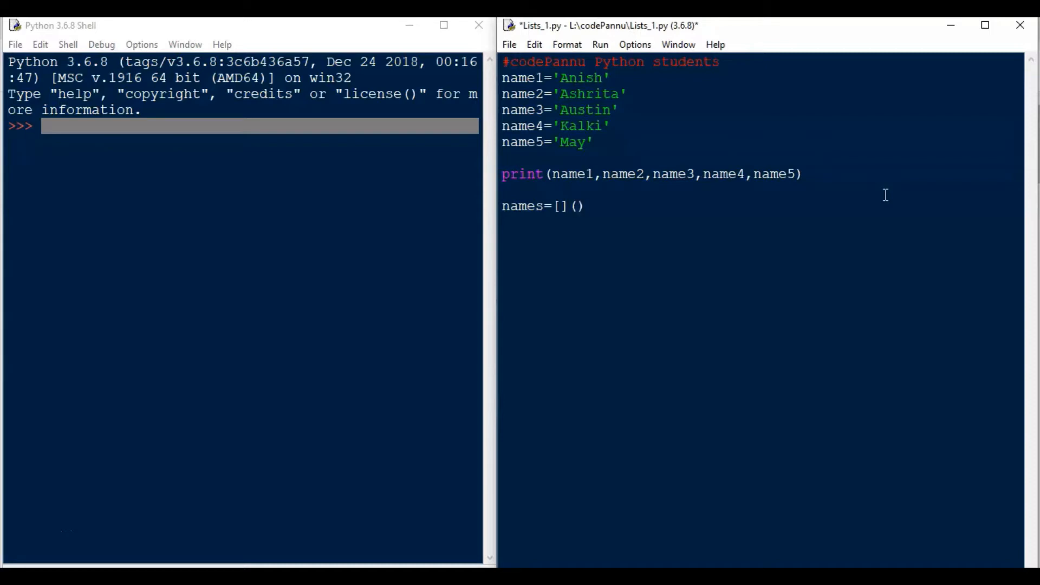
key("Backspace")
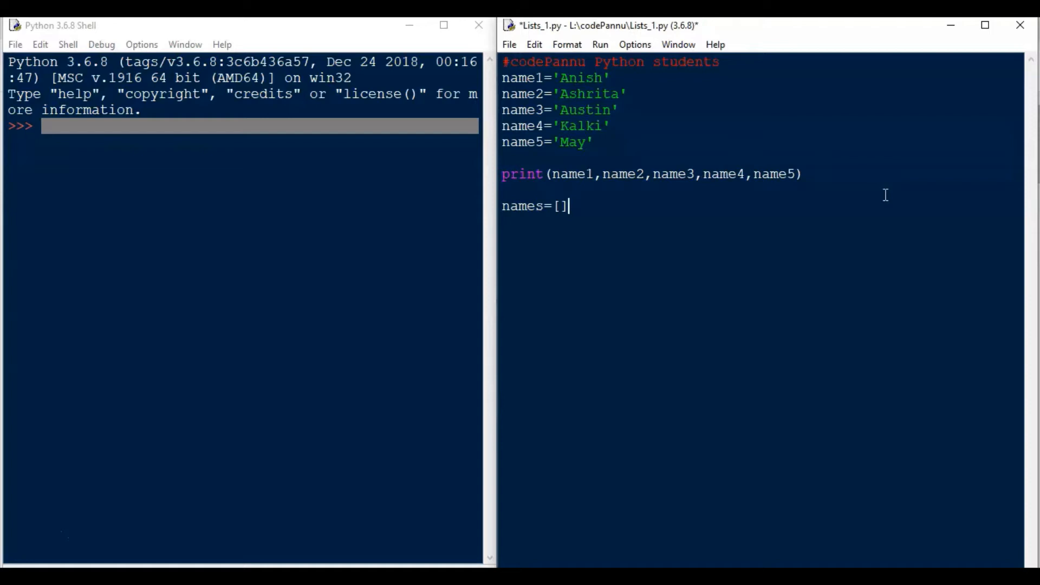
double_click(582, 77)
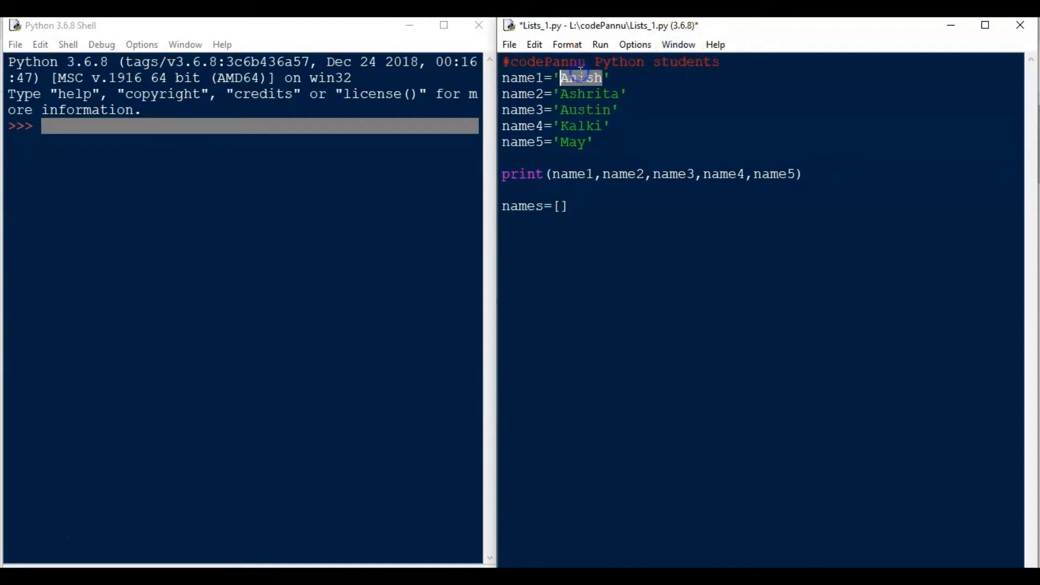
left_click(562, 205)
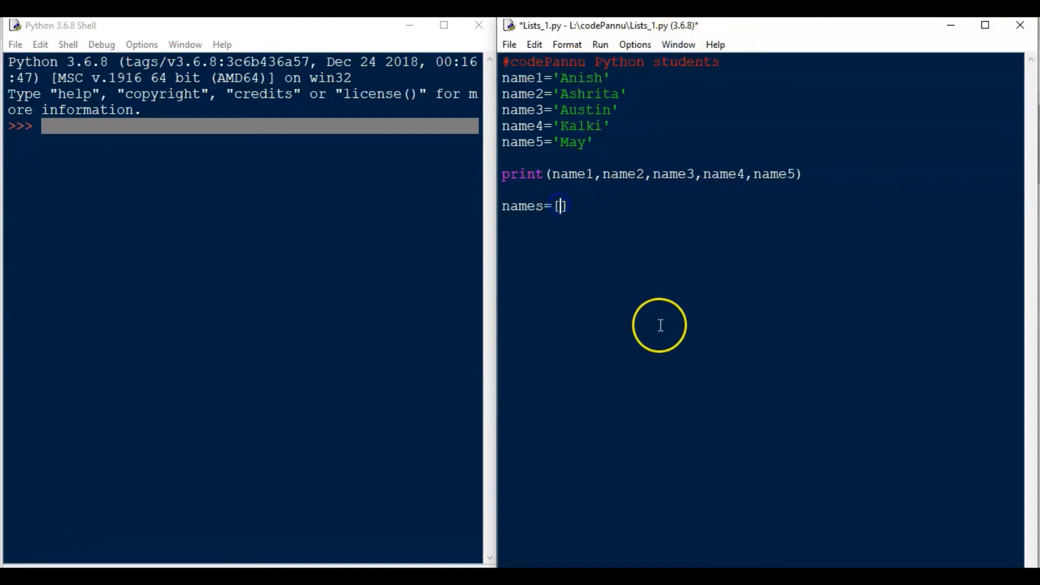
mouse_move(660, 325)
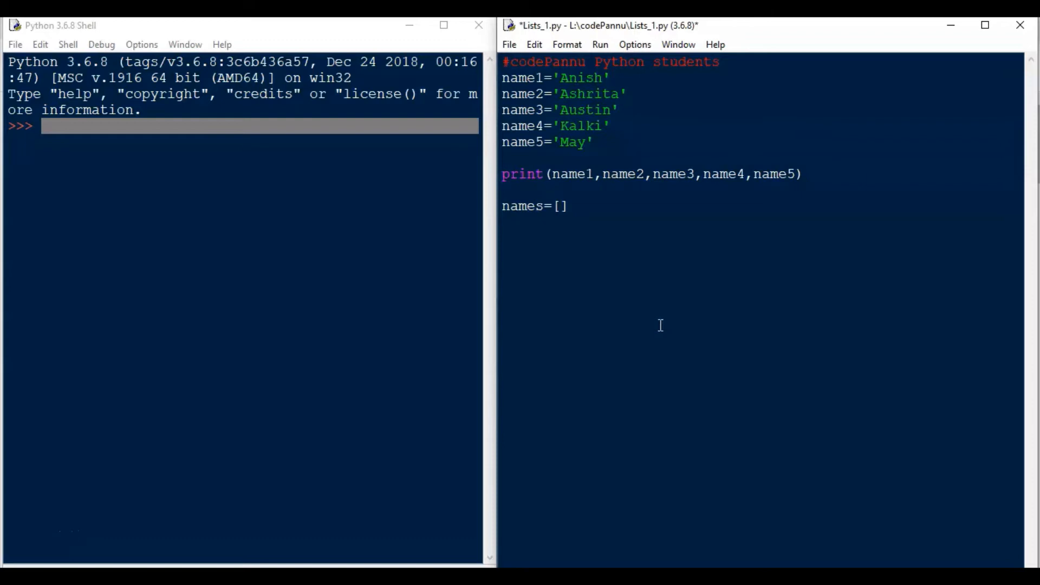
type("'")
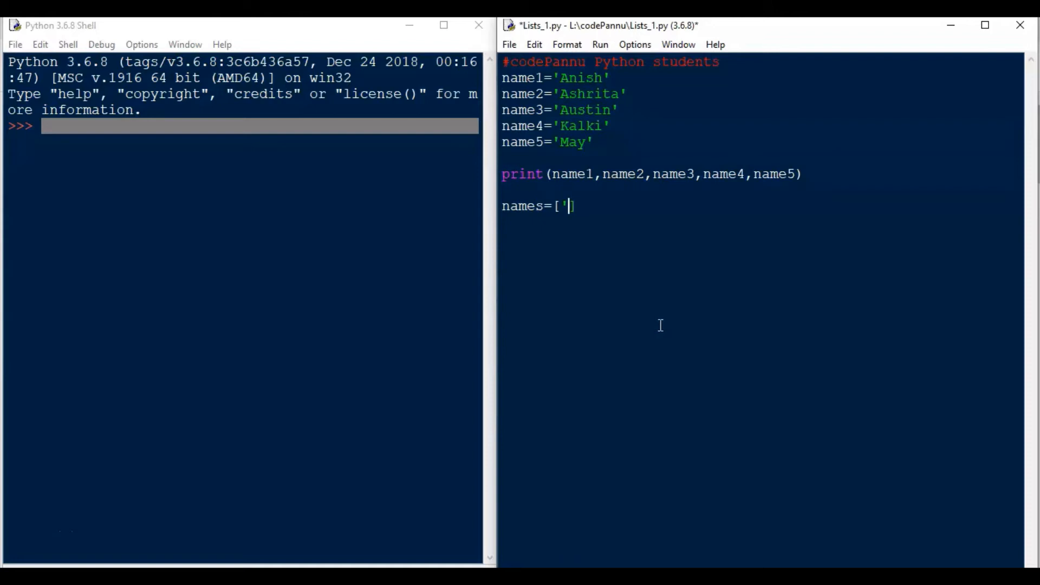
Enter 'Anish', 'Ashrita', 'Austin', 'Kalki', 'May' in the list, correcting the Kalki typo
type("Anish")
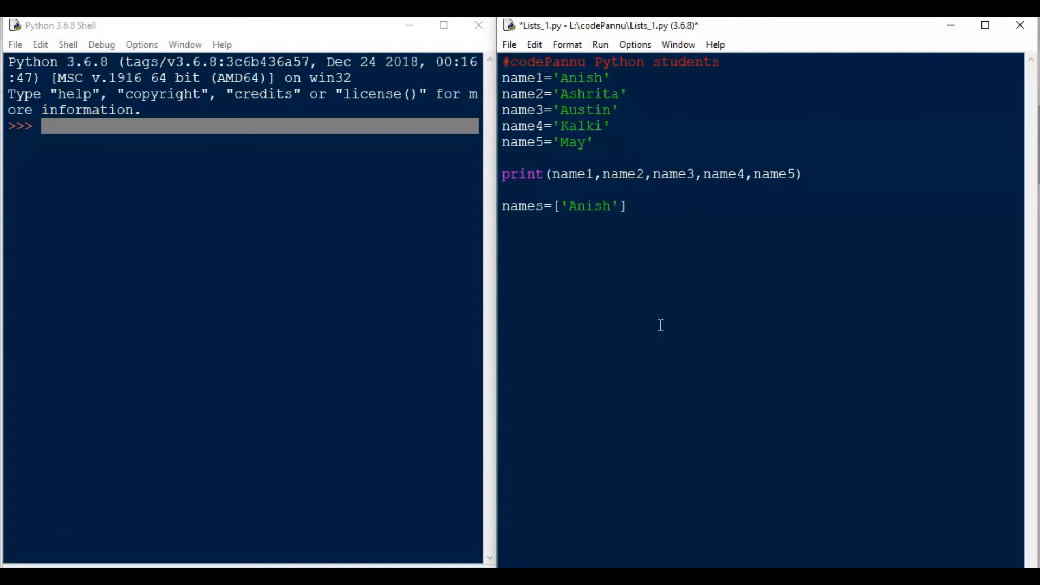
double_click(589, 94)
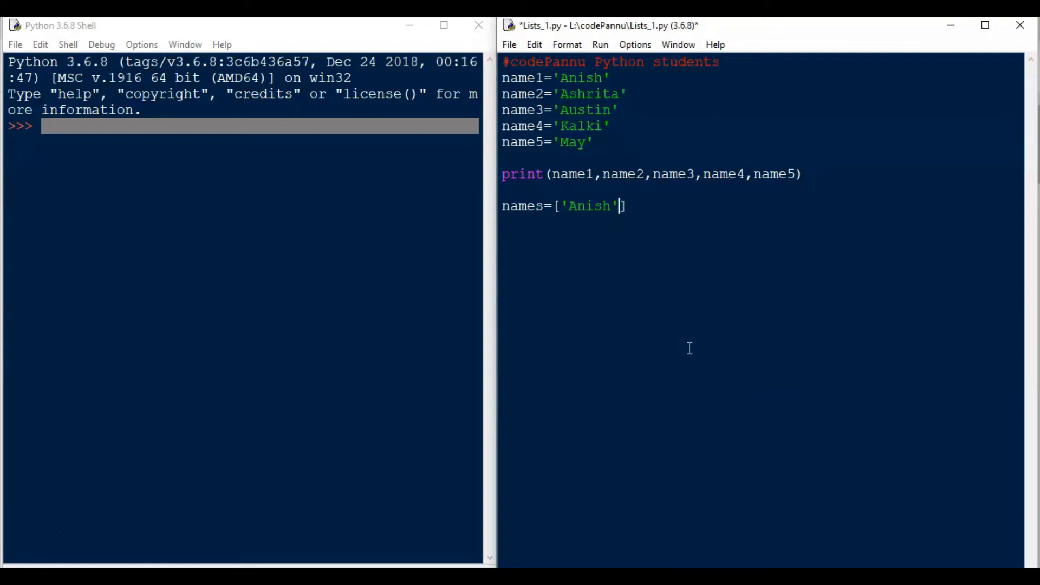
type(",")
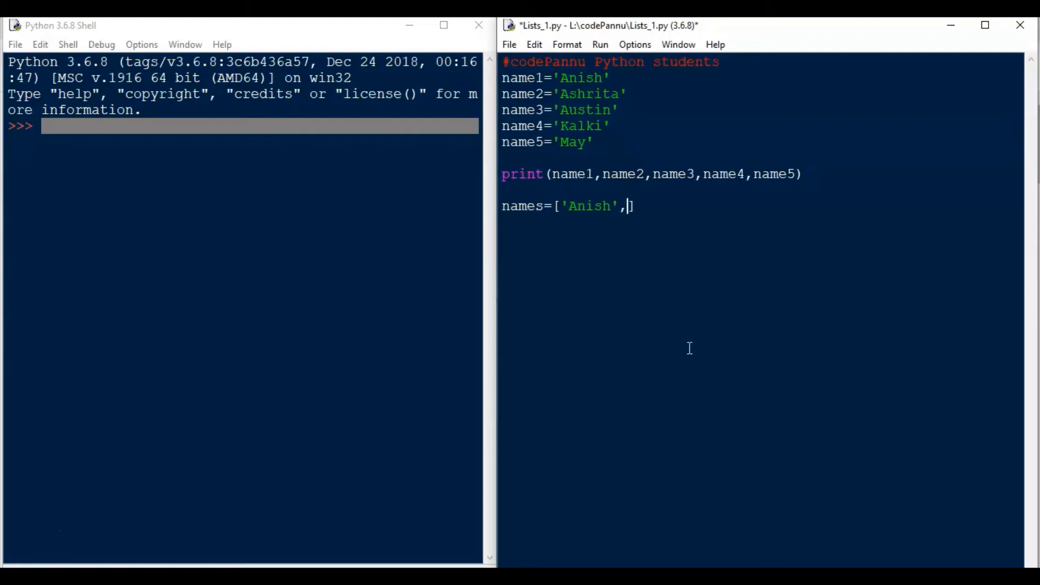
type("''")
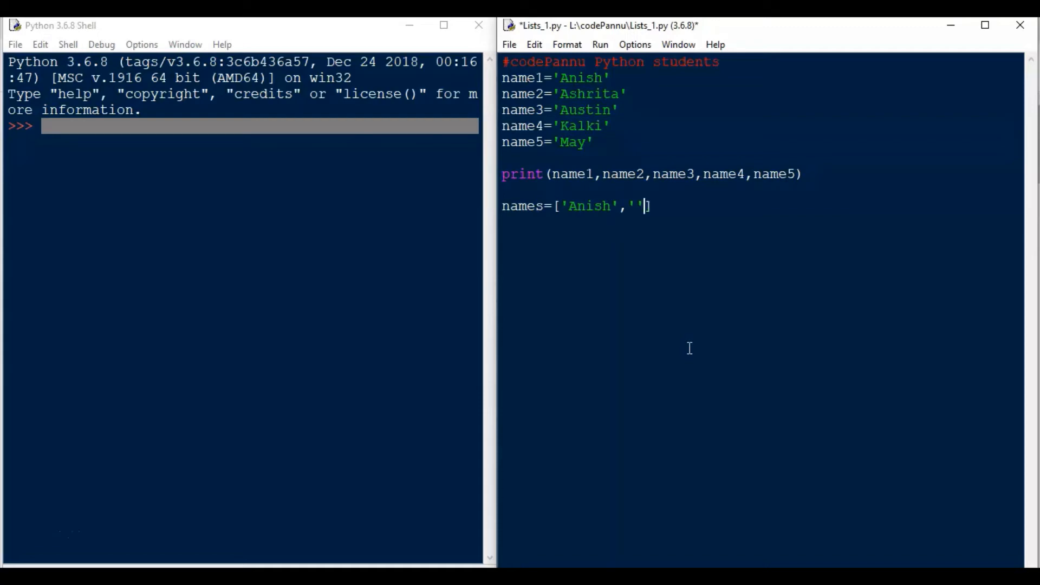
type("shrita")
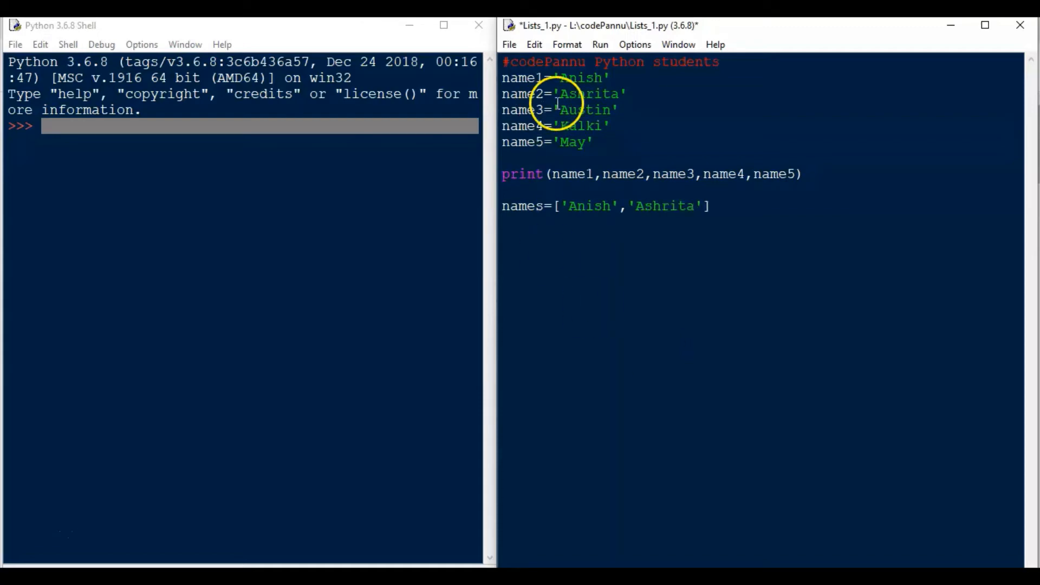
double_click(587, 109)
type(",'Austin','")
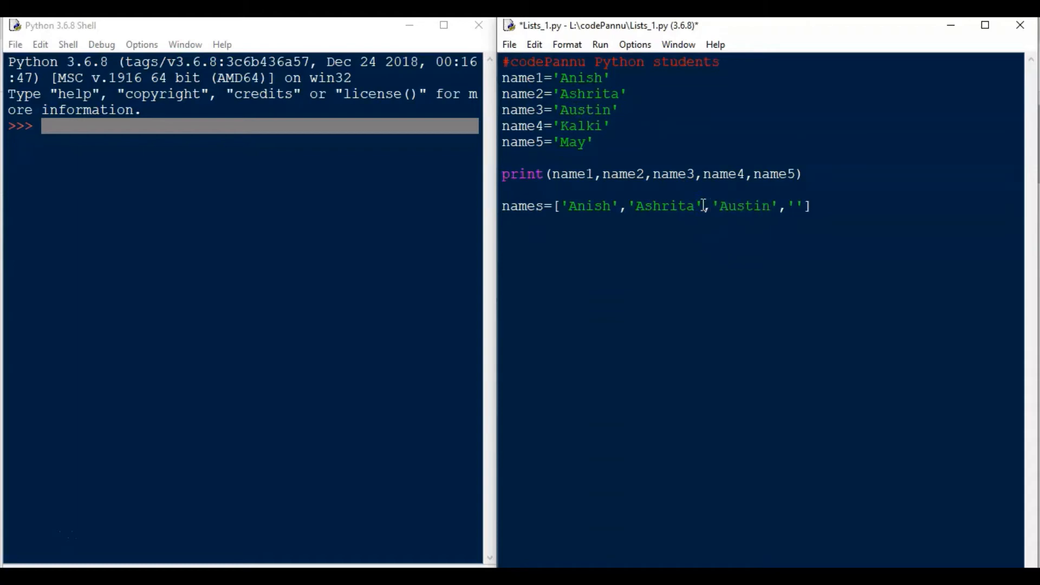
type("Klaki")
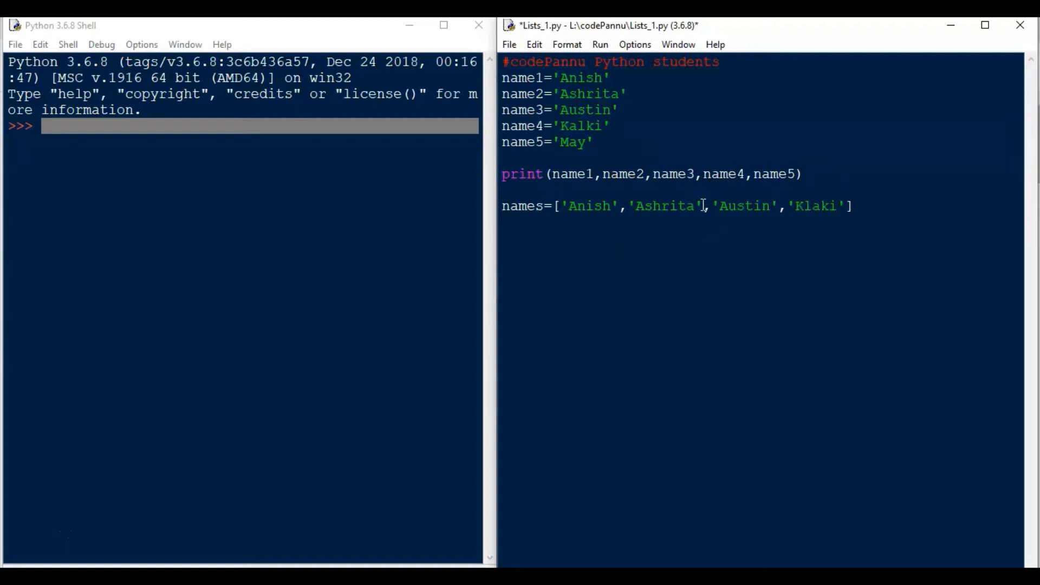
type("Kakli")
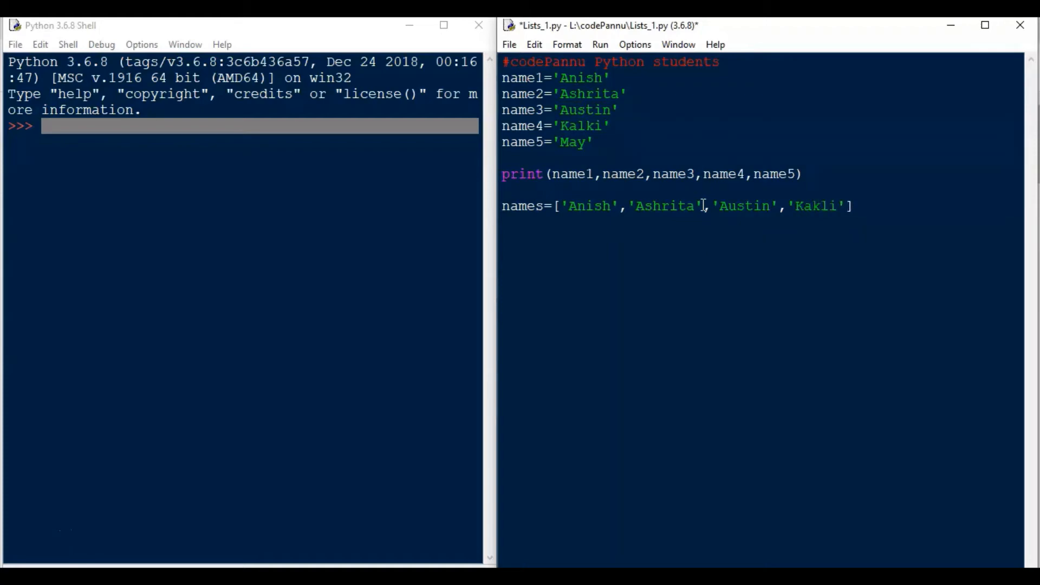
key("Backspace")
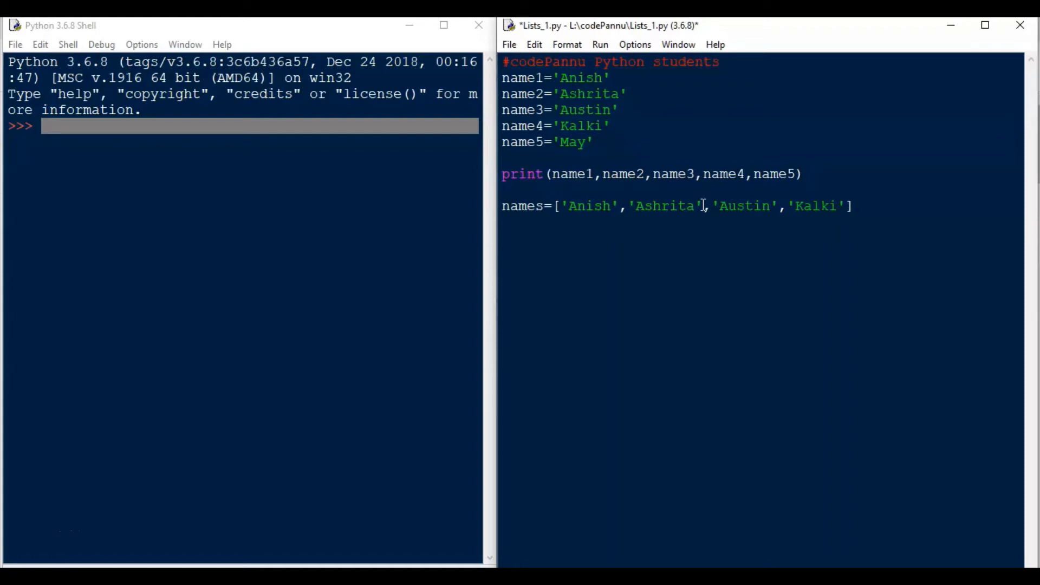
type(",'")
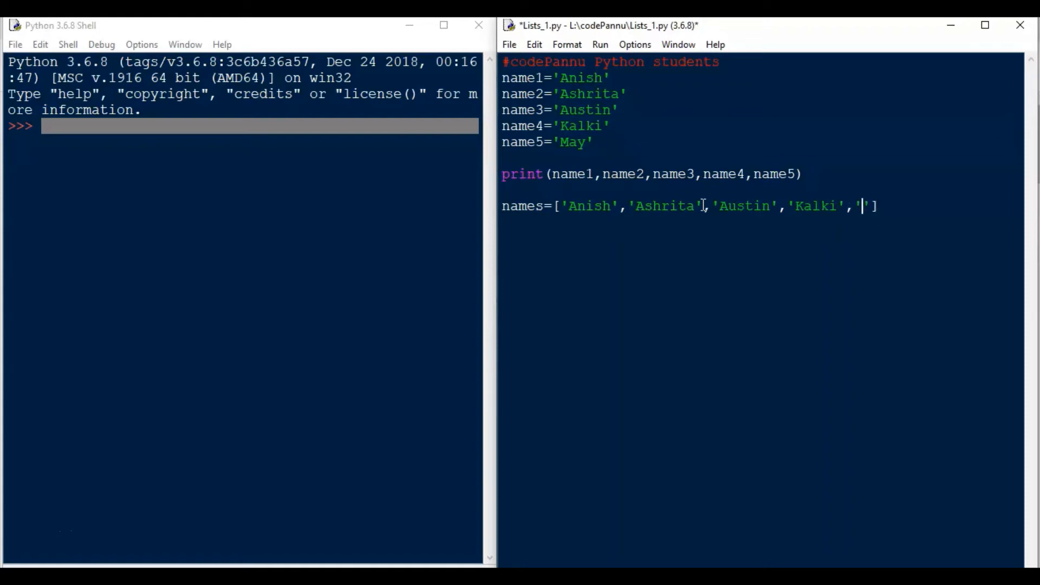
type("May")
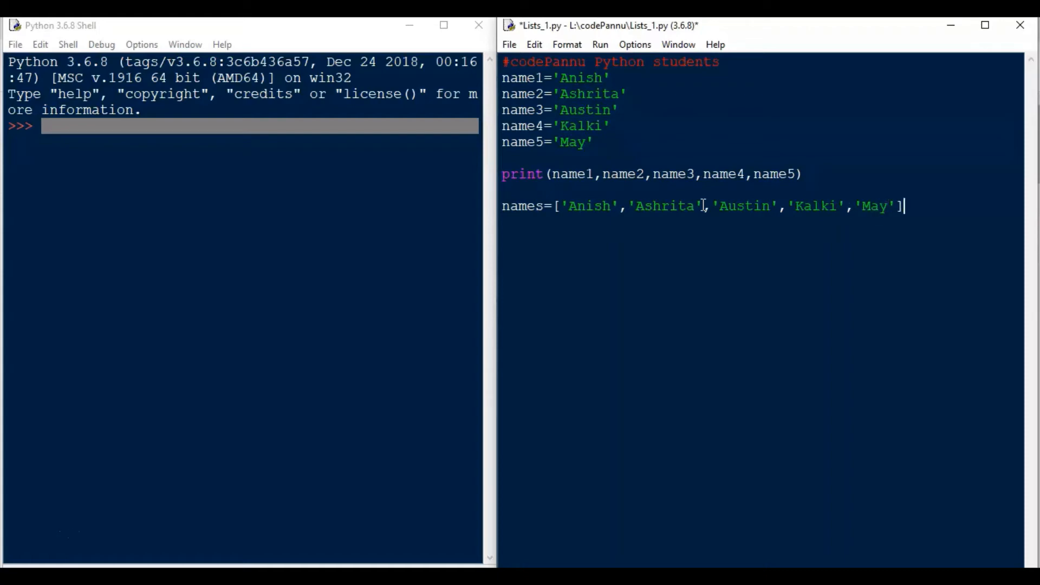
key("enter")
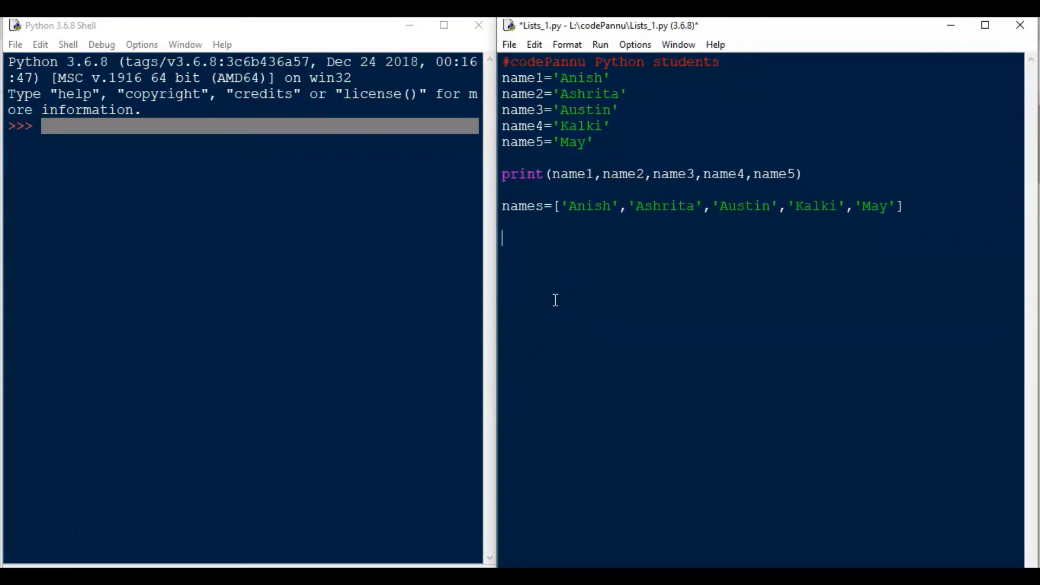
Add print(names) below the names list and save Lists_1.py
type("print")
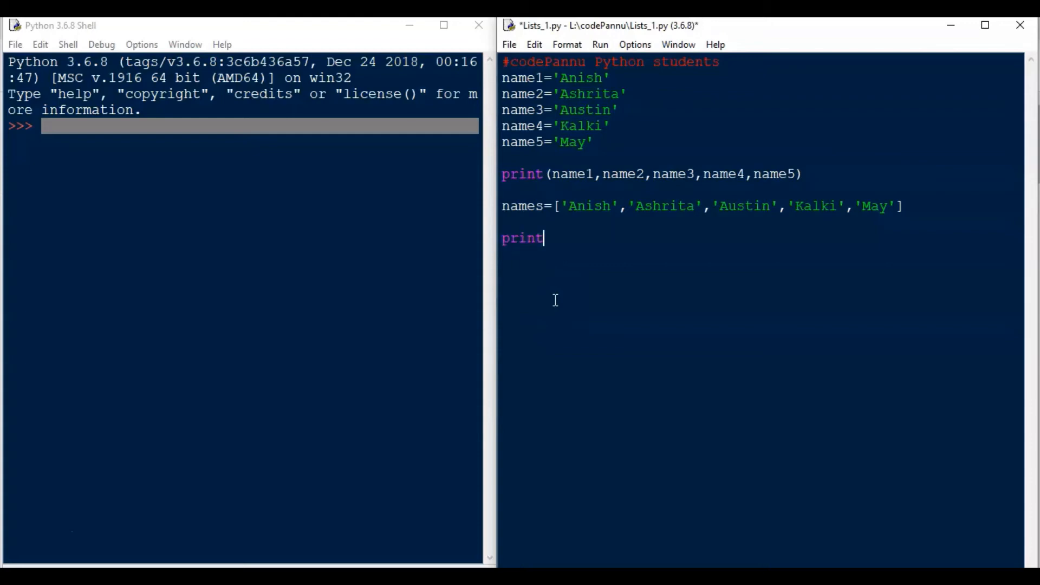
type("(")
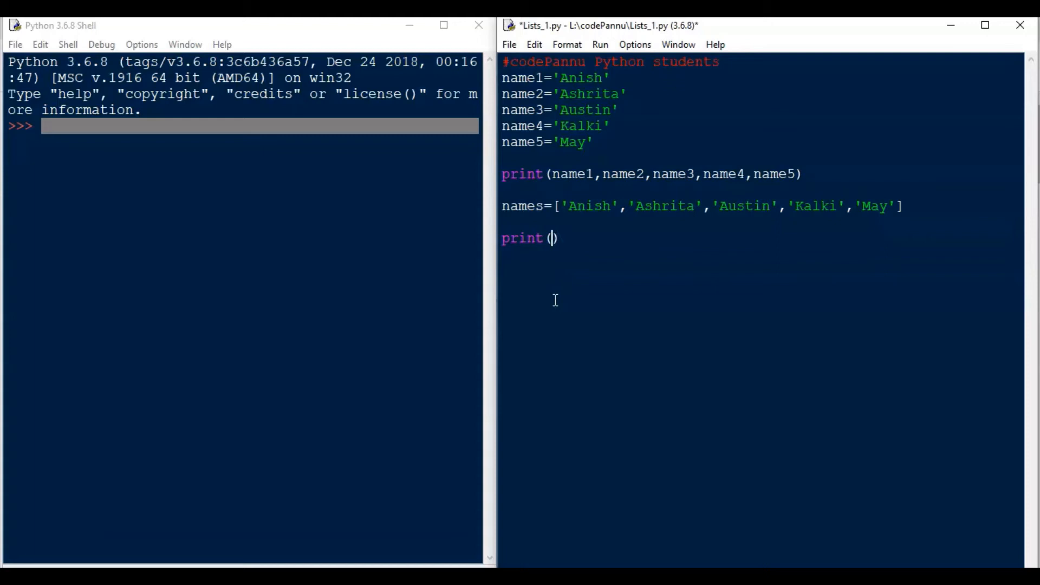
type("na")
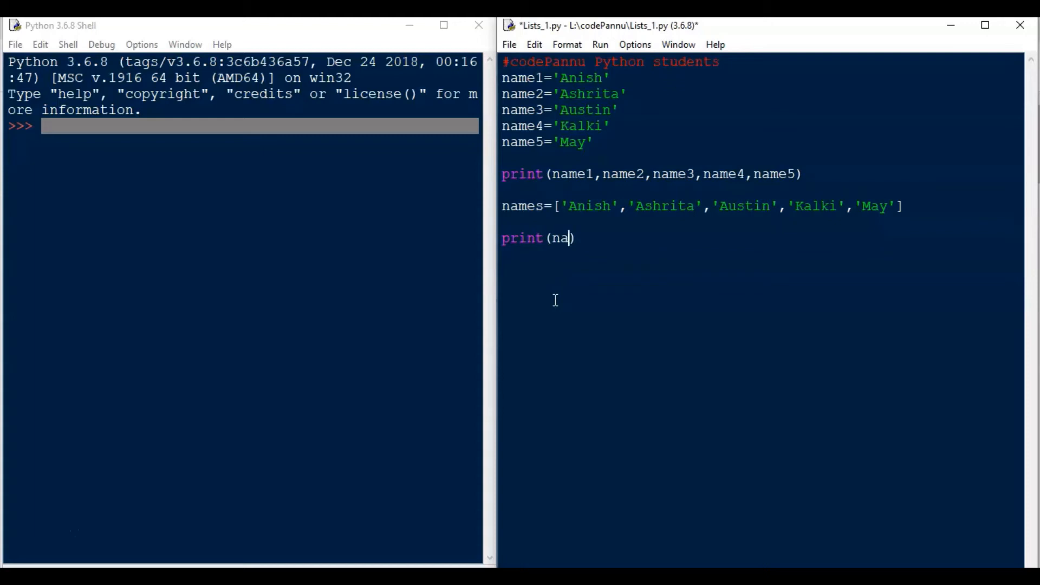
type("mes")
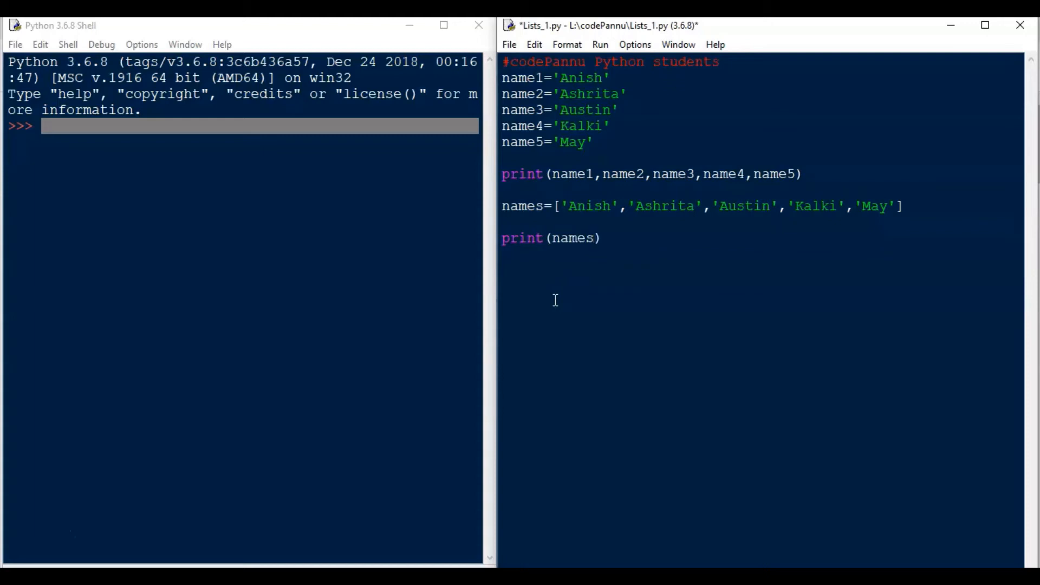
left_click(510, 44)
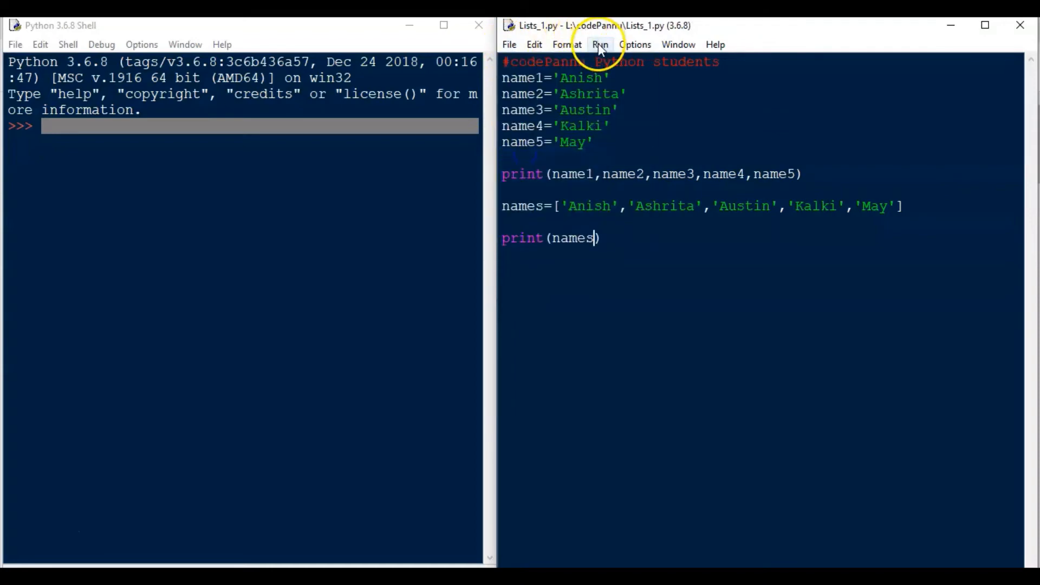
Run Lists_1.py to show the names output in the shell, then resume editing
left_click(600, 45)
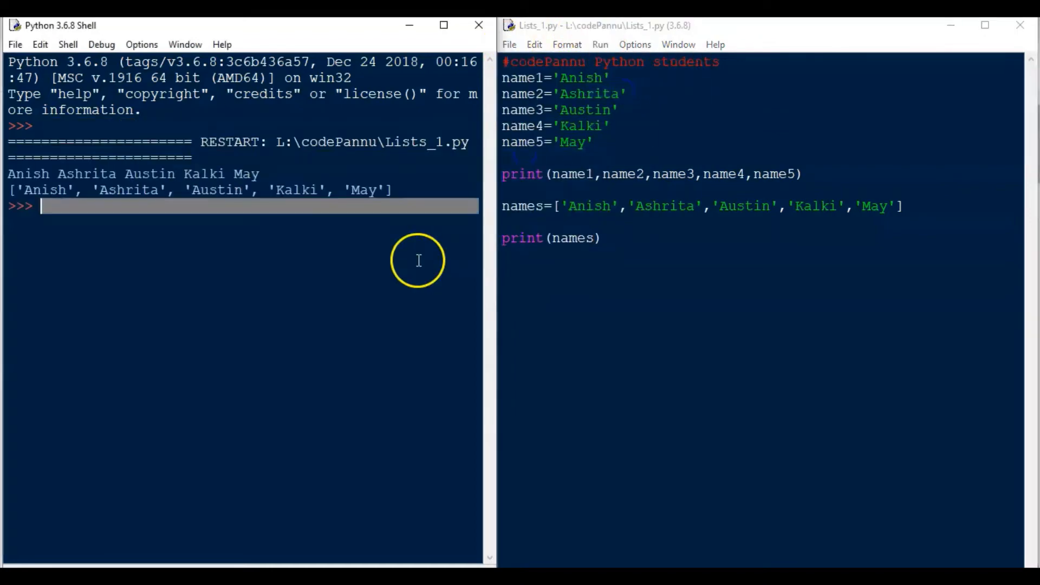
mouse_move(145, 206)
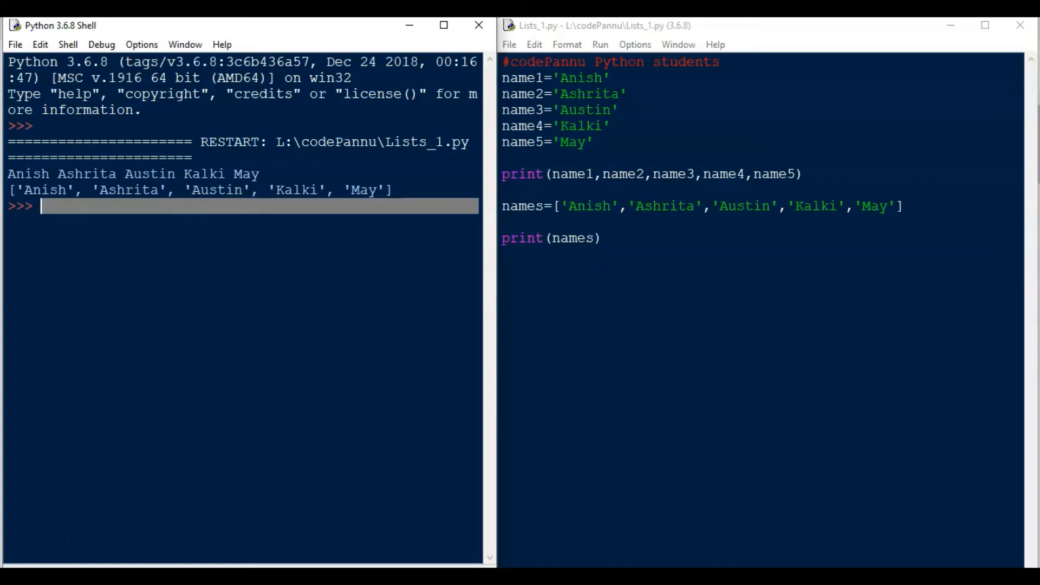
left_click(608, 238)
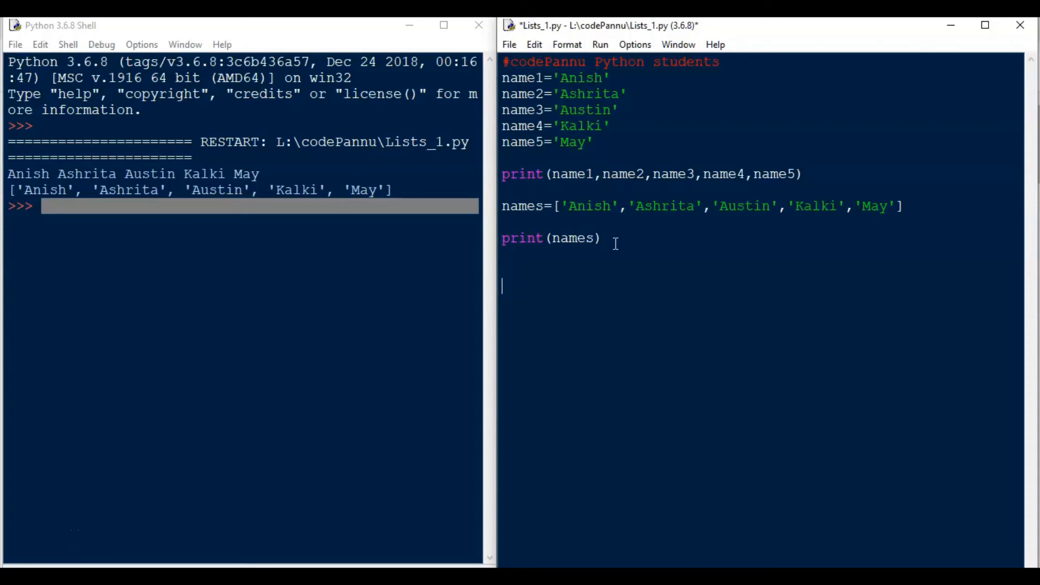
Define evenNumbers=[2,4,6,8,10] below print(names) and begin a new print line
type("eve")
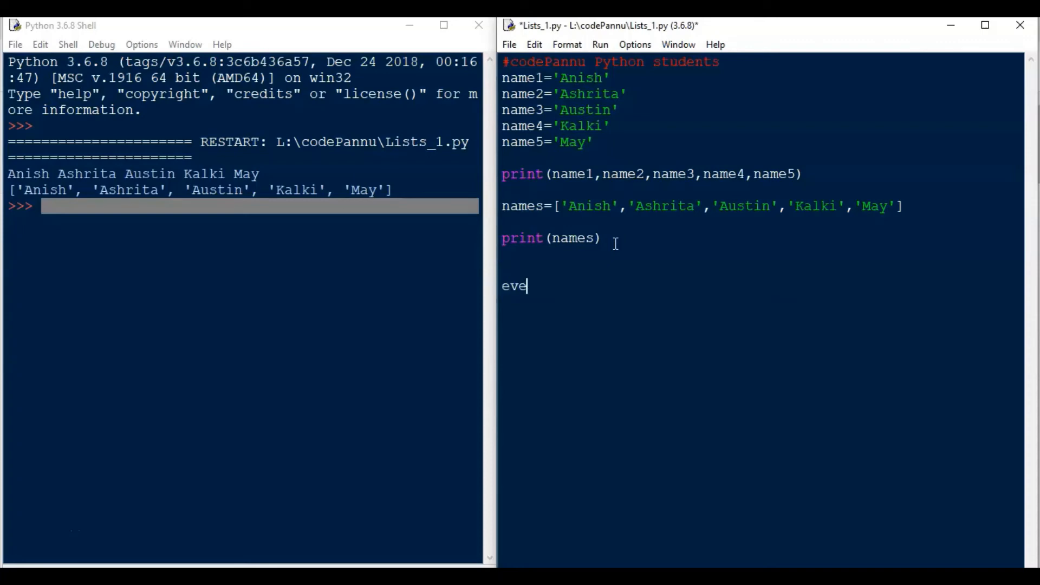
type("nN")
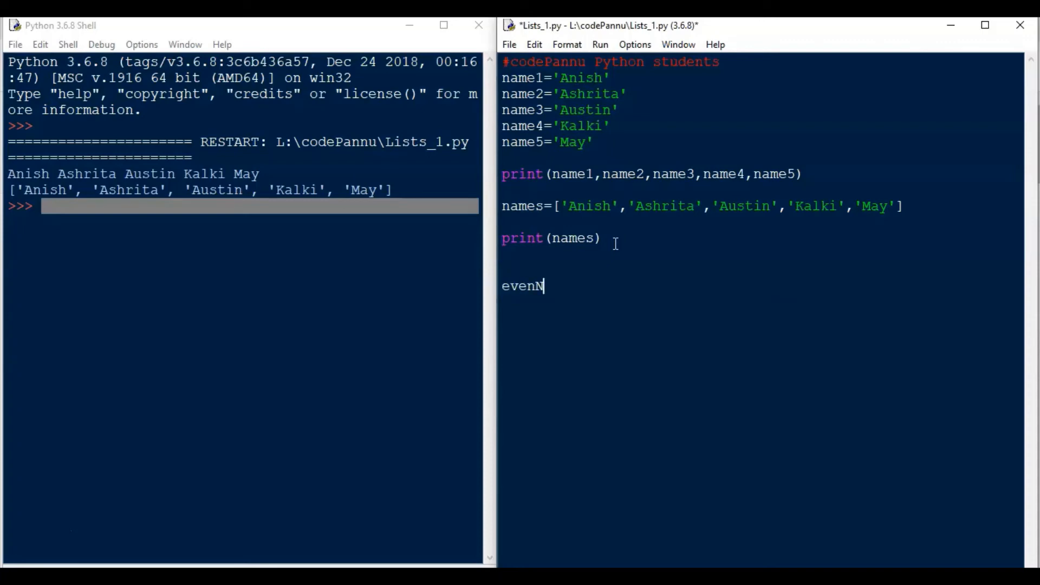
type("umbers")
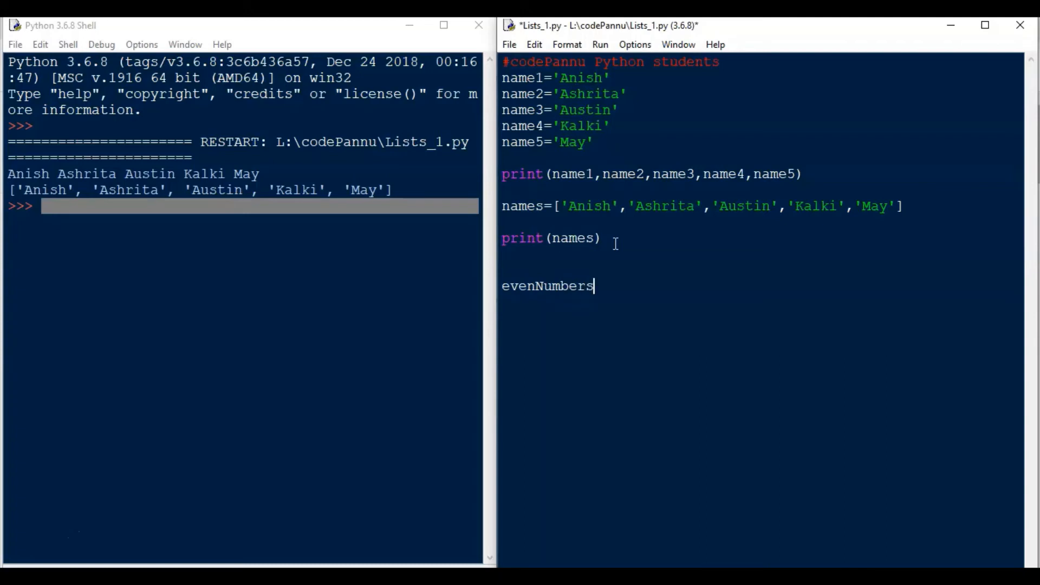
type("=[")
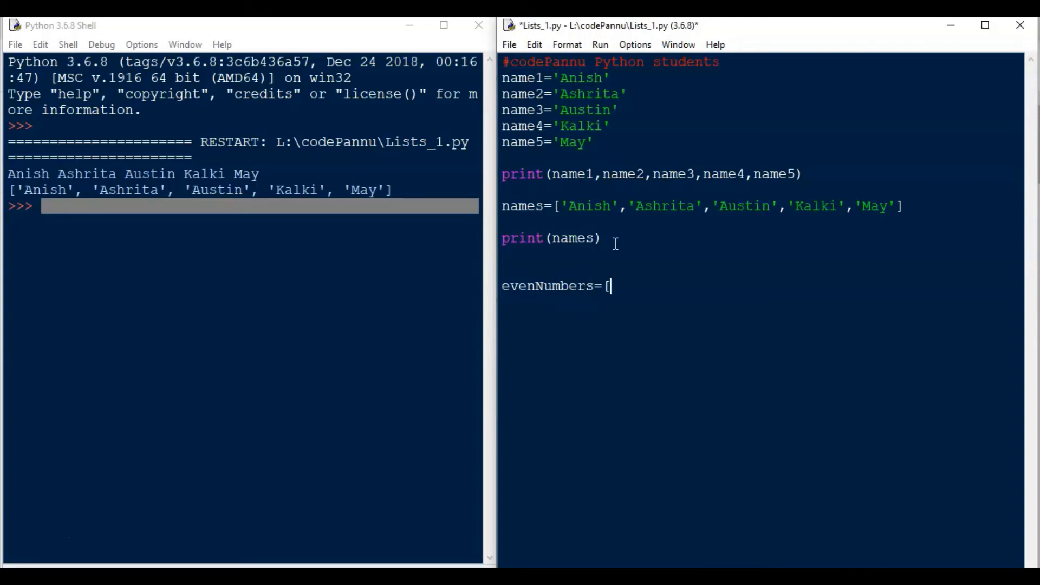
type("]")
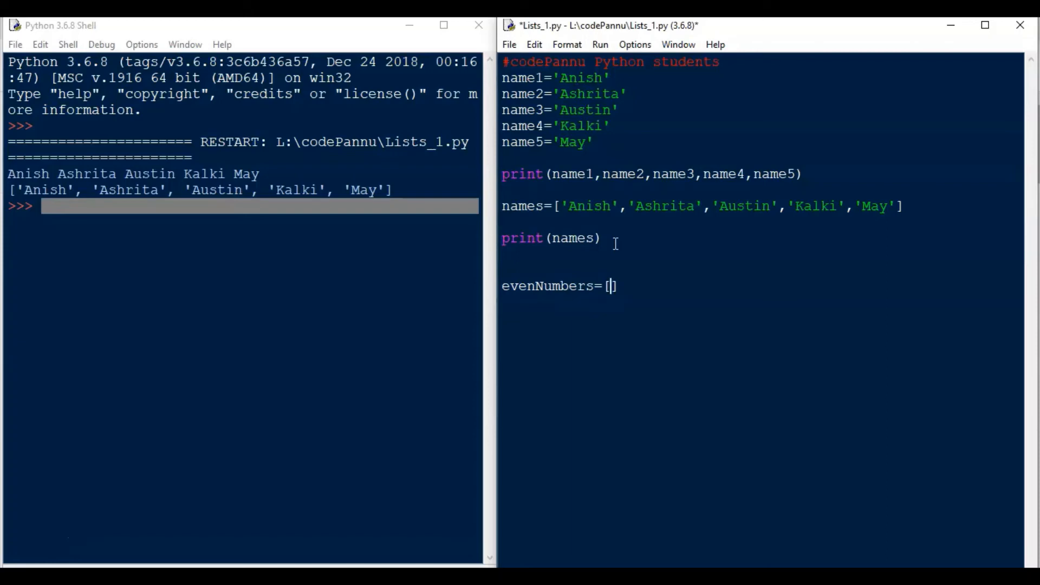
type("2,")
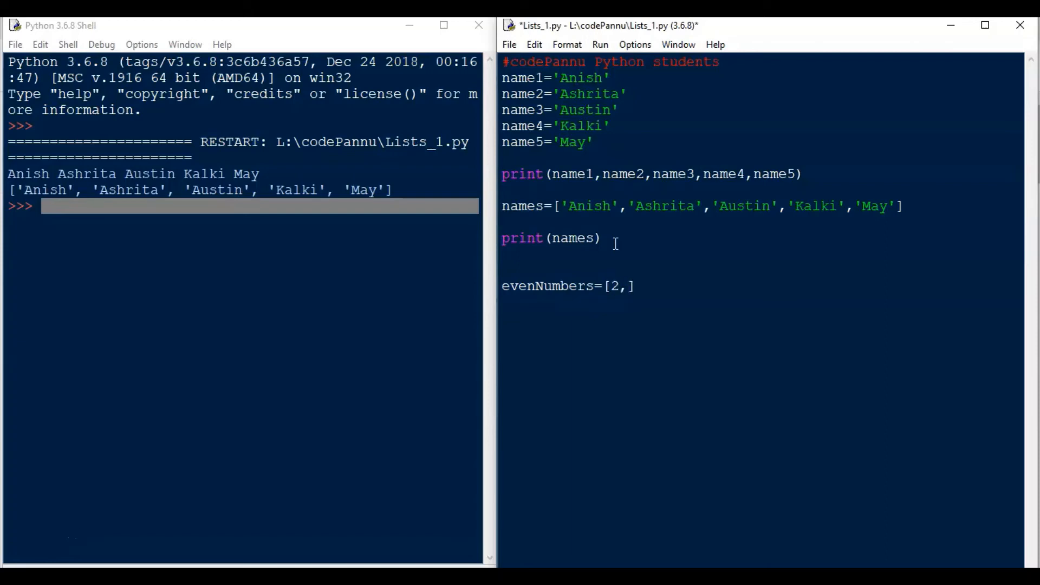
type("4,6,")
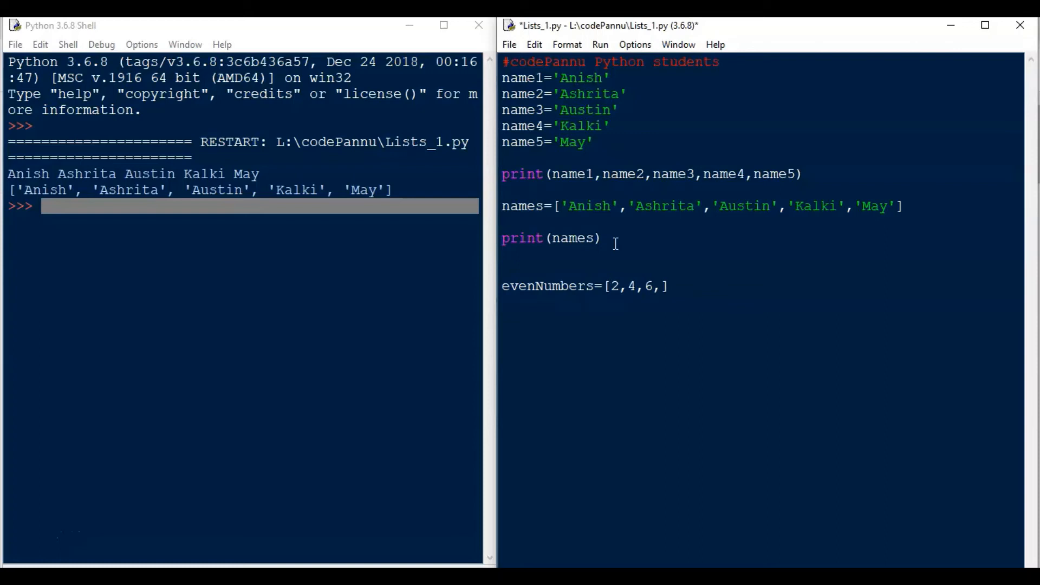
type("8,10")
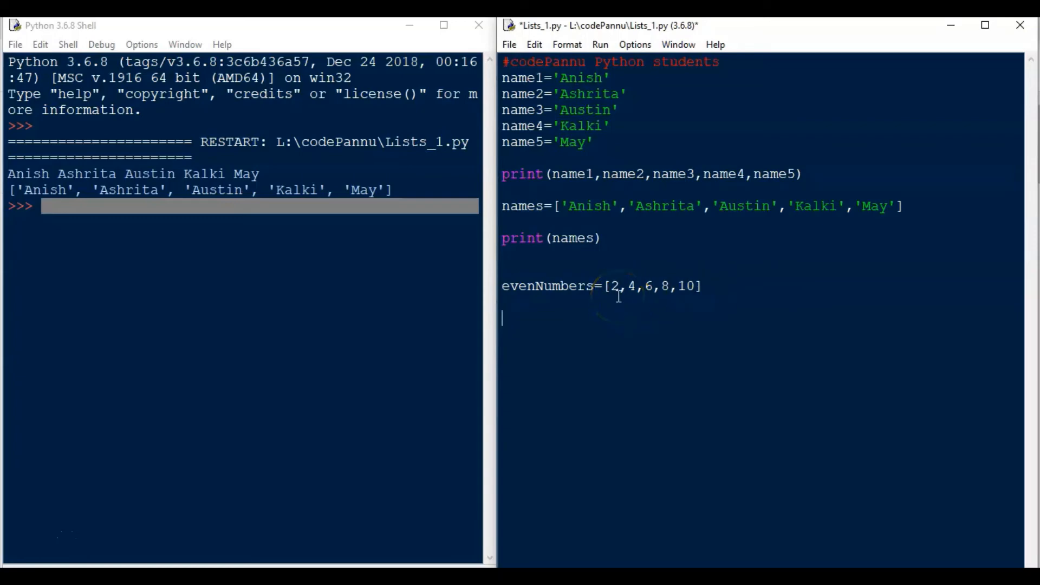
type("print")
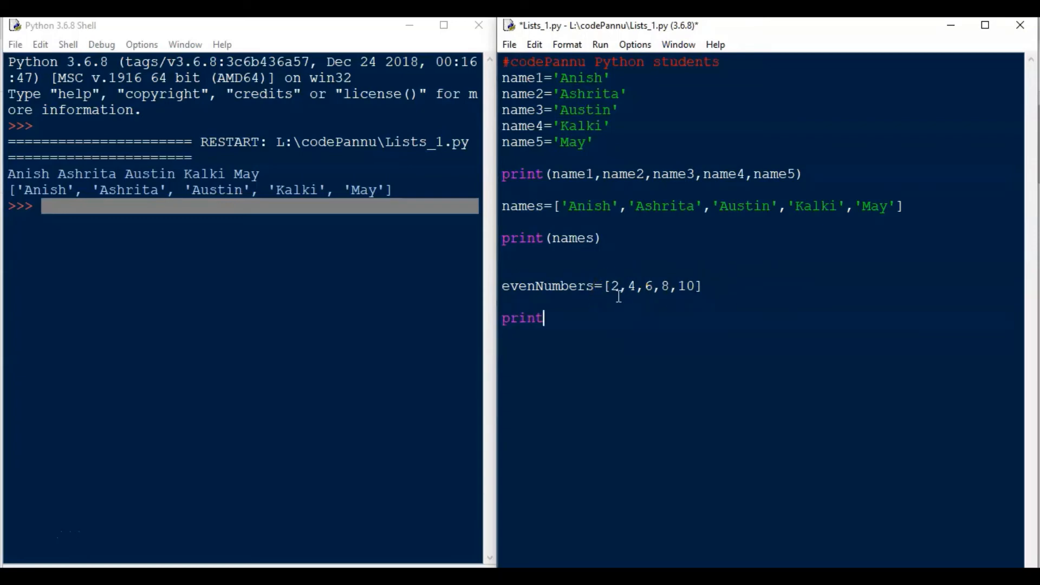
Finish print(evenNumbers) and rerun the script to show [2, 4, 6, 8, 10]
type("(")
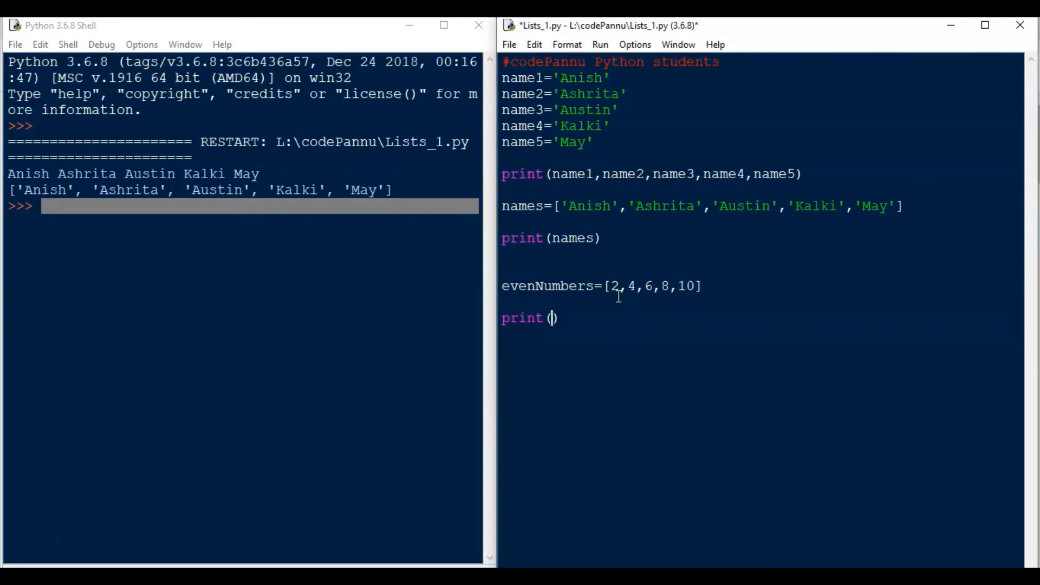
type("eve")
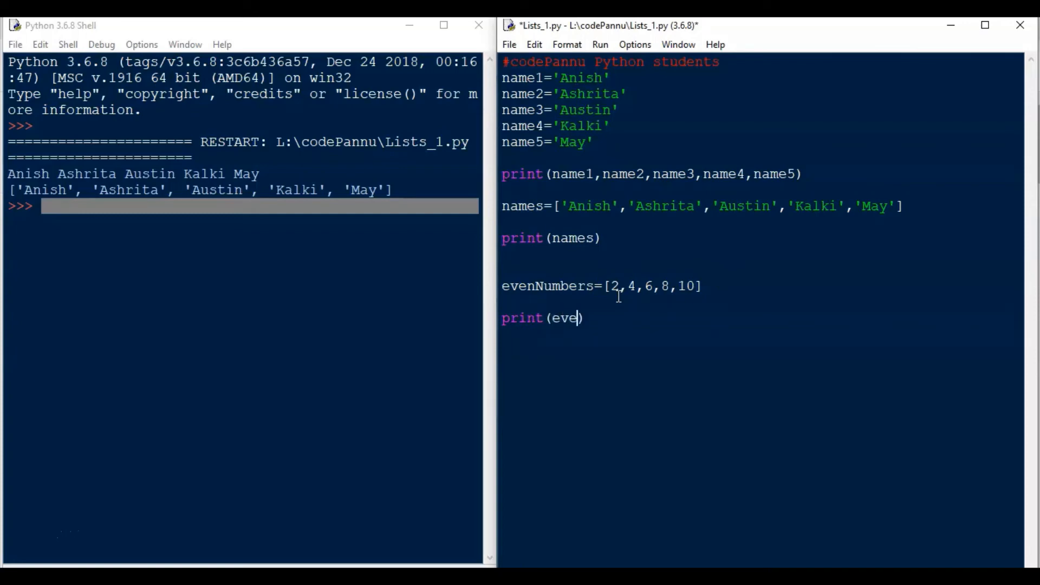
type("nNumbers")
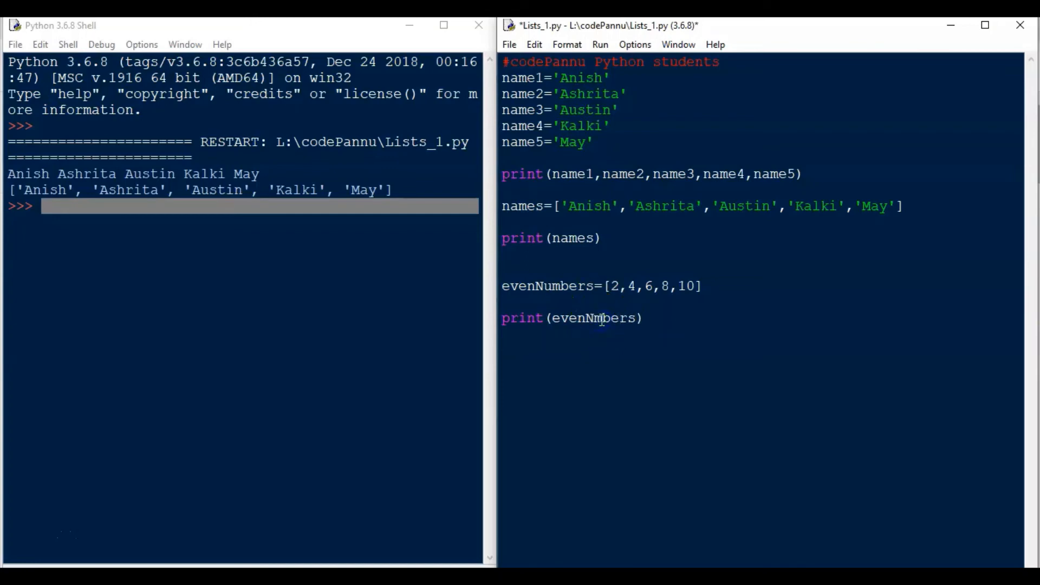
left_click(509, 44)
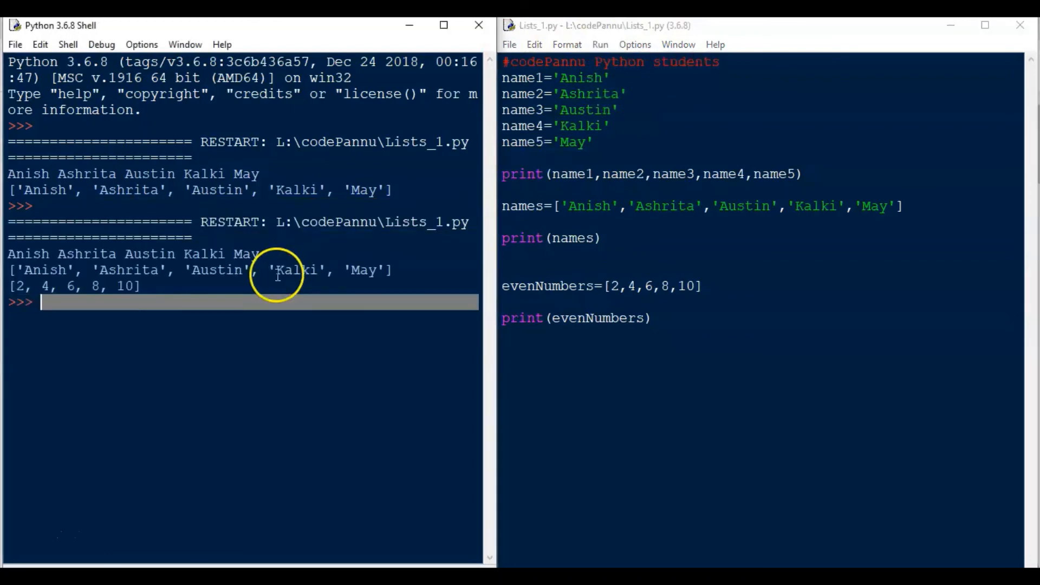
mouse_move(122, 297)
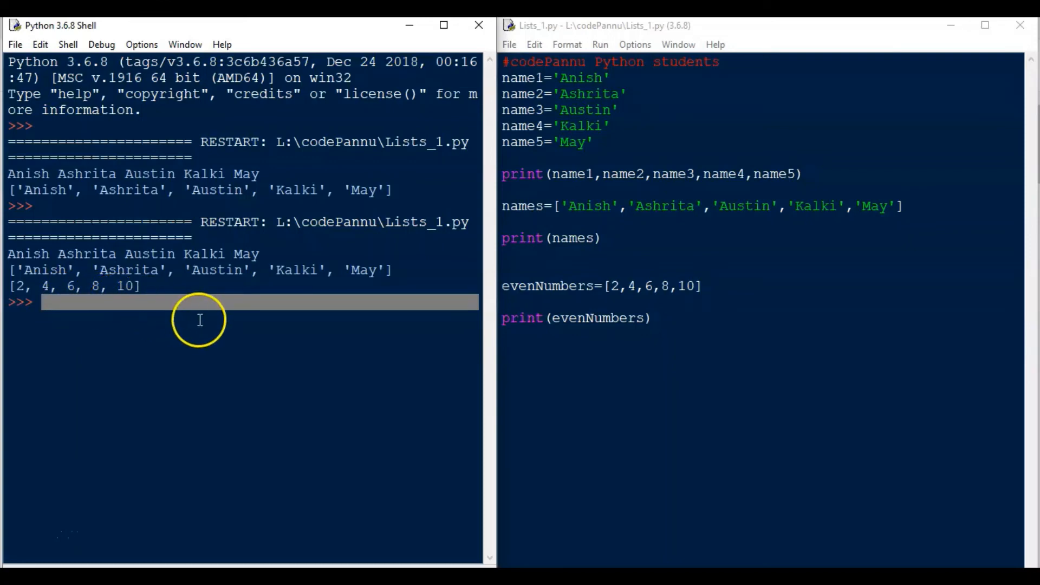
mouse_move(624, 226)
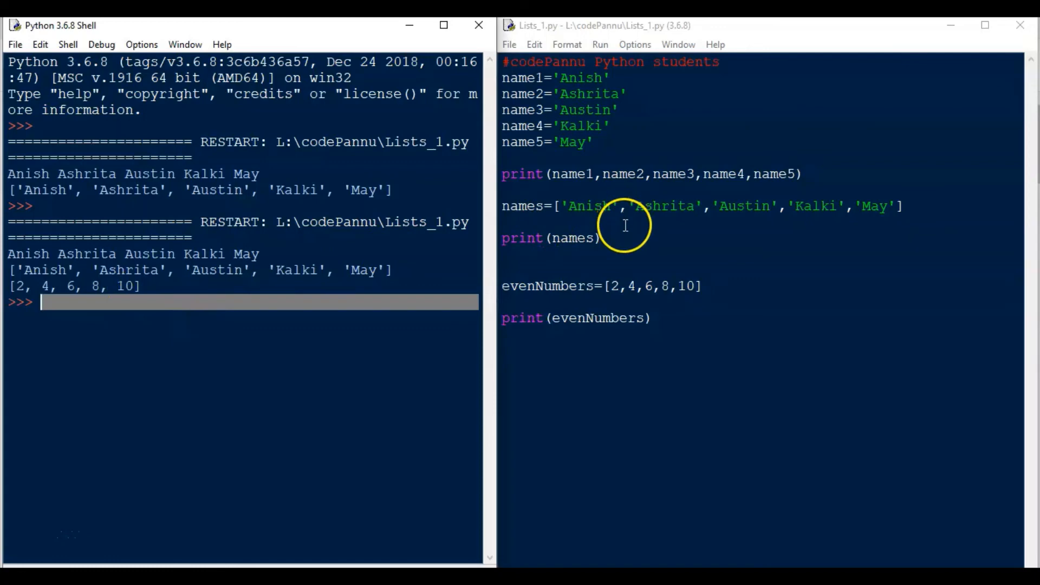